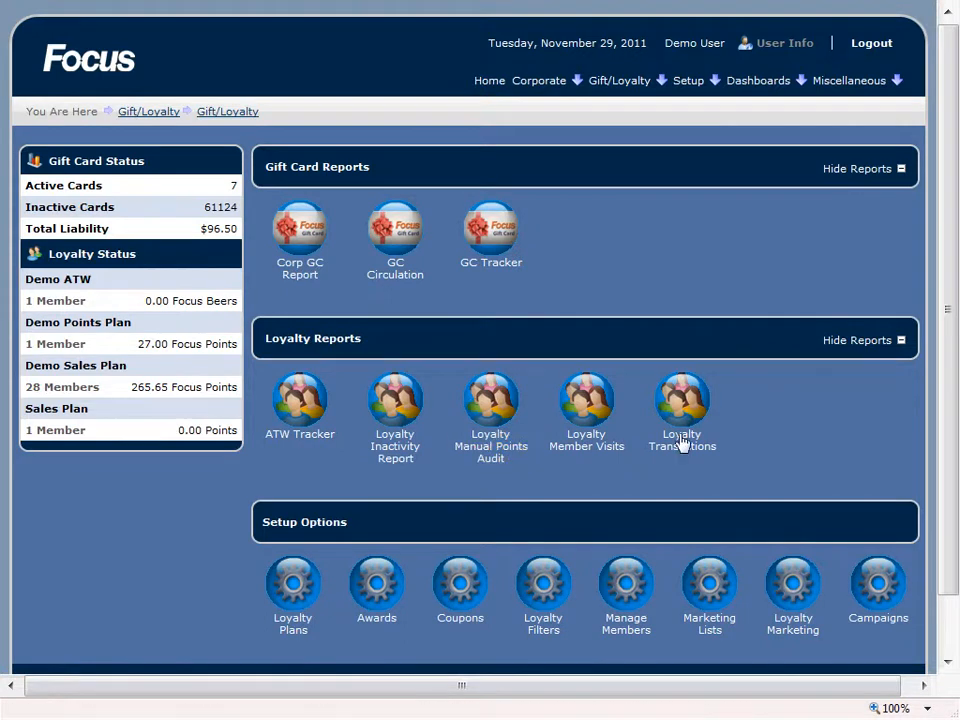
pyautogui.moveTo(664, 240)
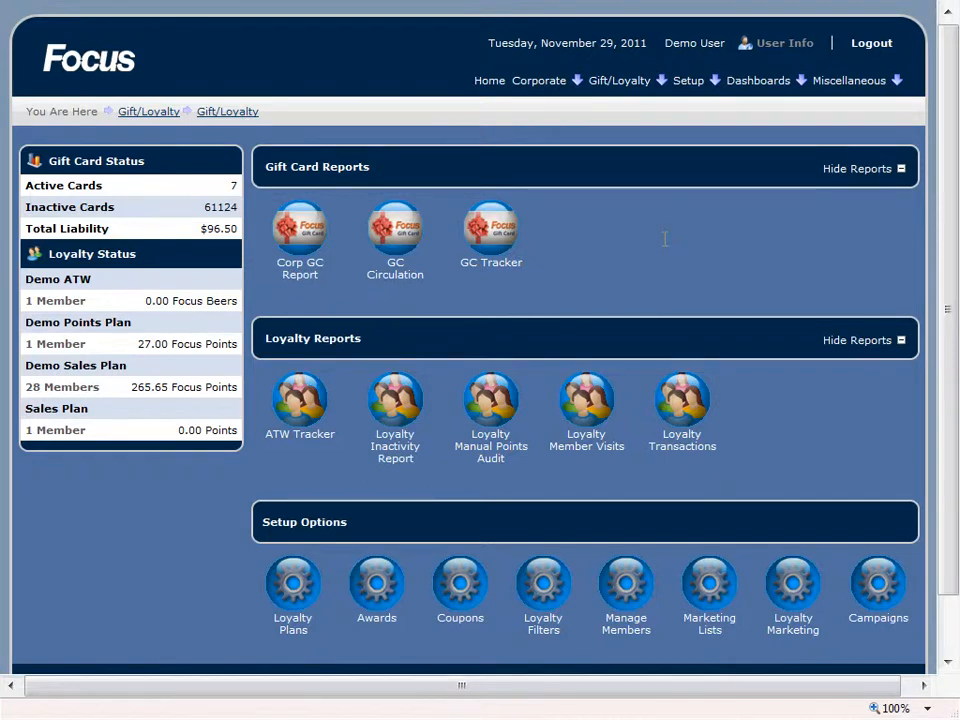
pyautogui.moveTo(292, 584)
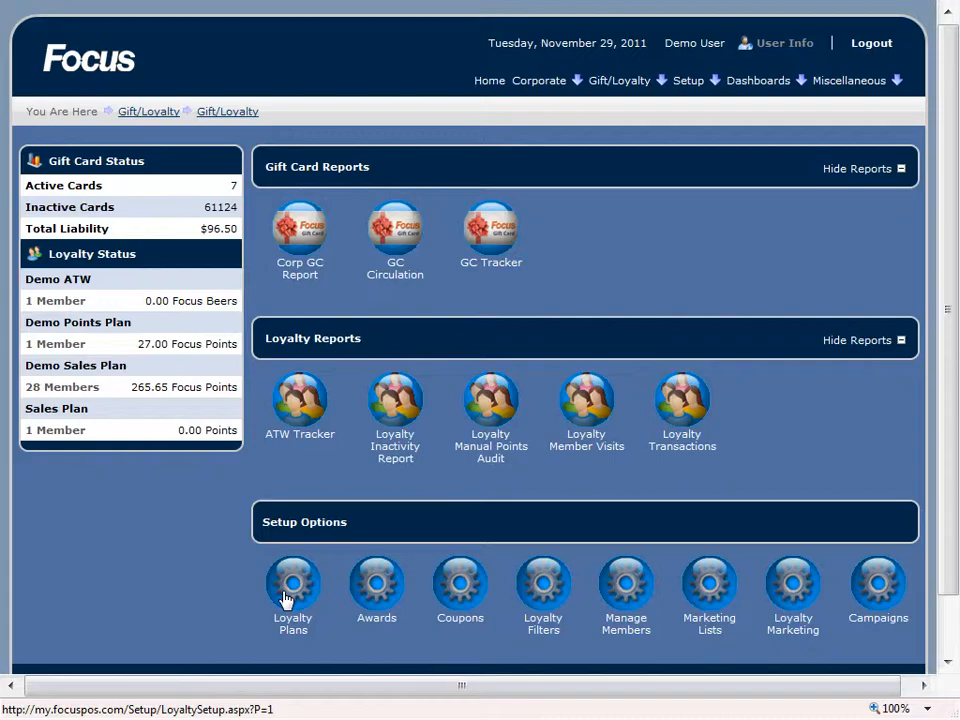
# Go to Loyalty Plans, showing the existing Demo Sales Plan with its awards and bonuses
pyautogui.click(292, 590)
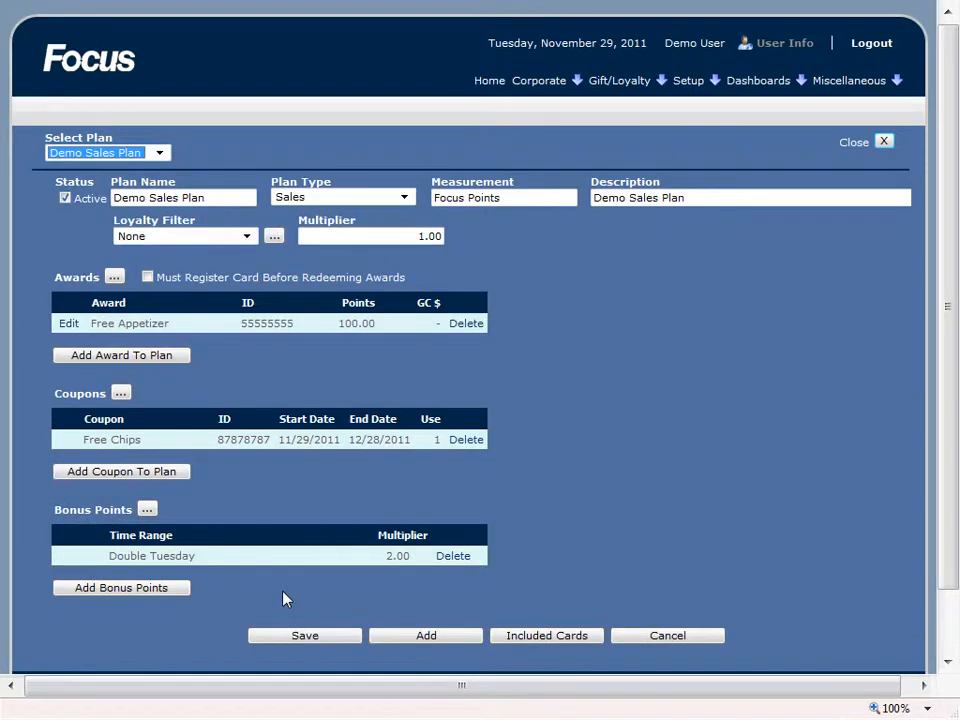
pyautogui.moveTo(162, 178)
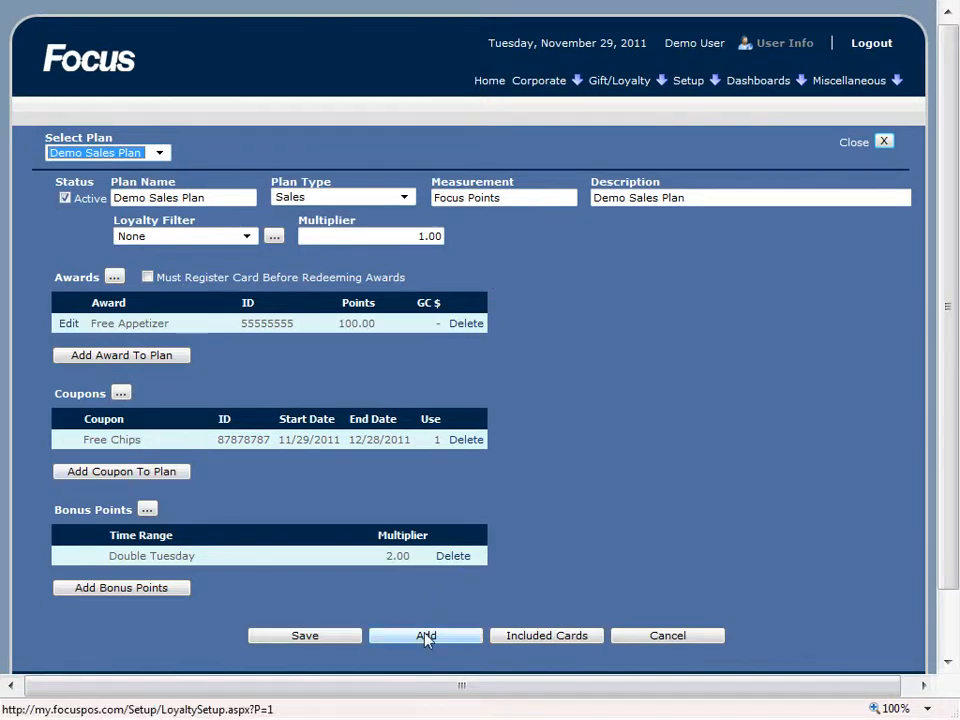
# Add a new active loyalty plan named 'Points Plan' of type Points
pyautogui.click(424, 636)
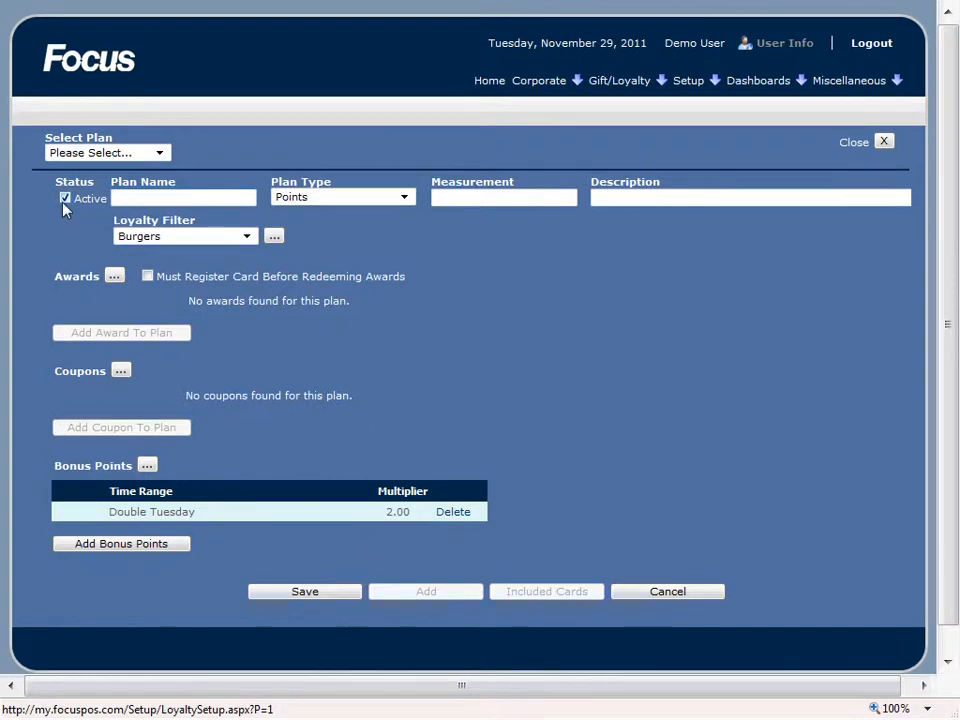
pyautogui.click(184, 198)
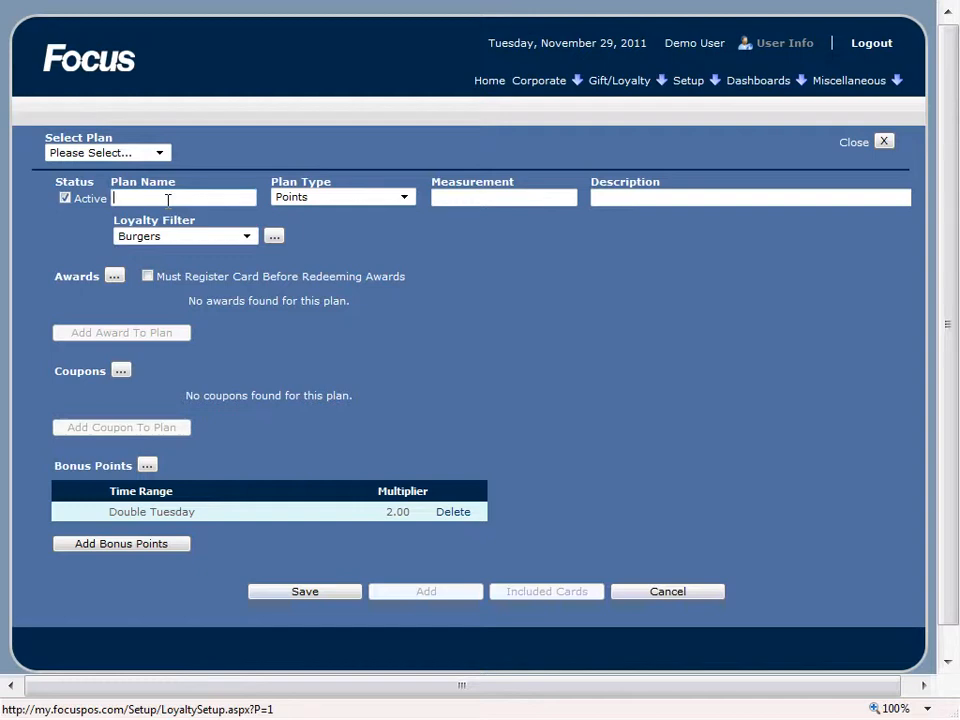
pyautogui.write('Points Plan')
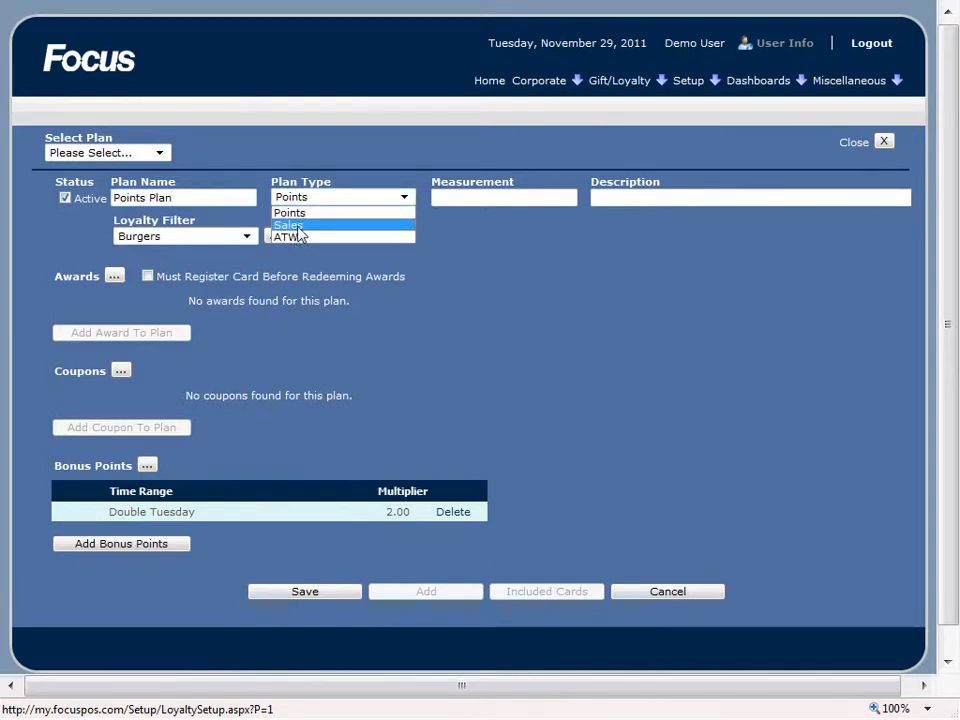
pyautogui.moveTo(300, 240)
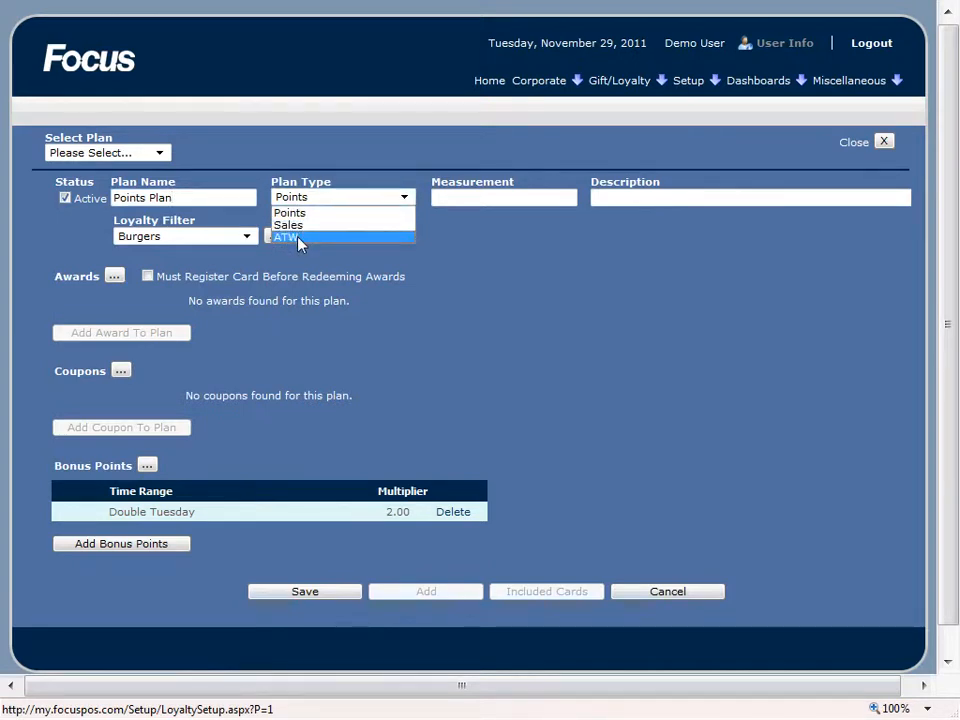
pyautogui.moveTo(304, 212)
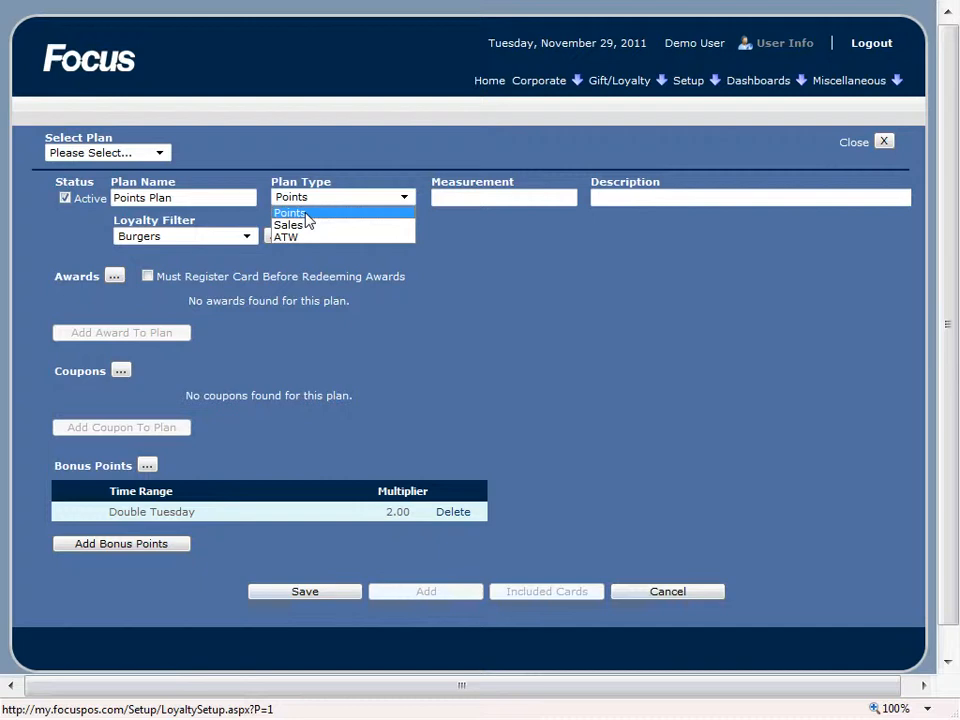
pyautogui.click(290, 212)
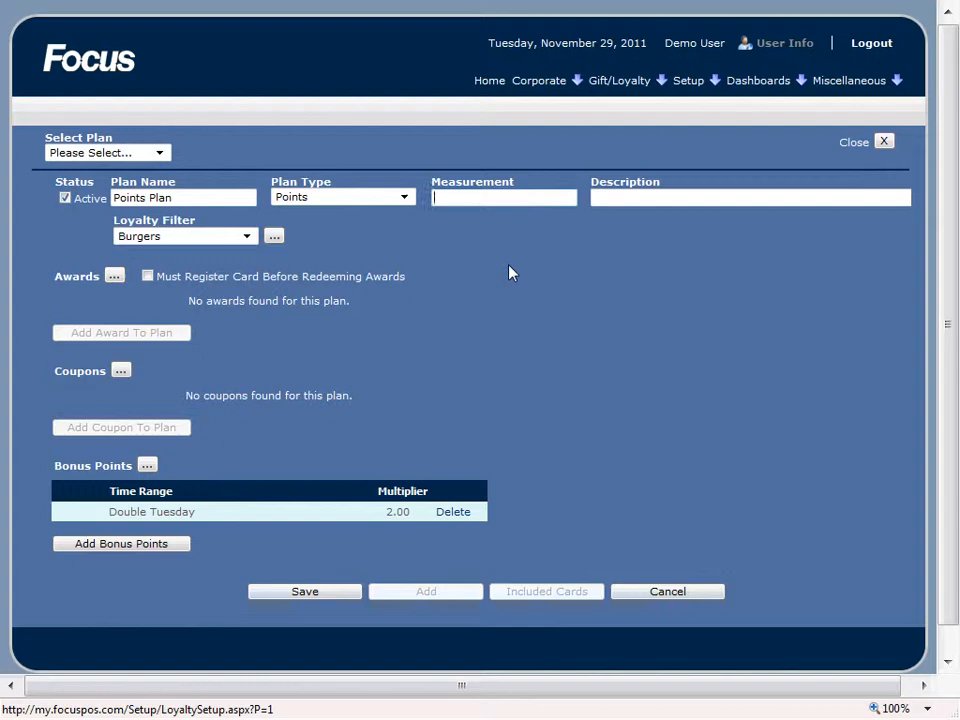
# Set measurement to 'Points' and description to 'Sample points plan'
pyautogui.write('Points')
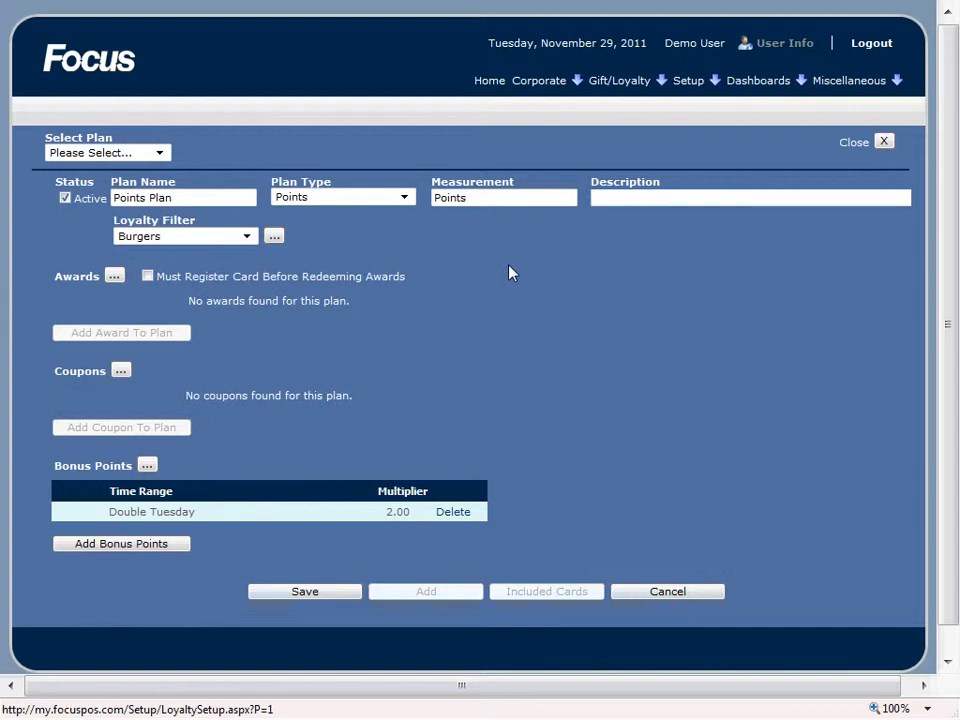
pyautogui.write('Sample points plan')
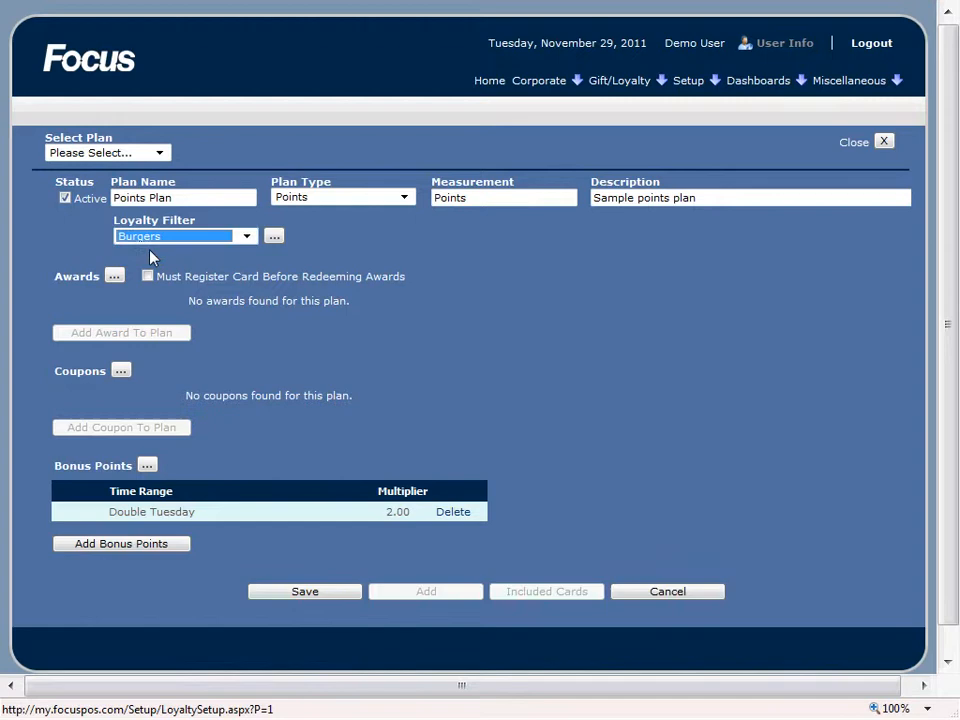
pyautogui.moveTo(292, 252)
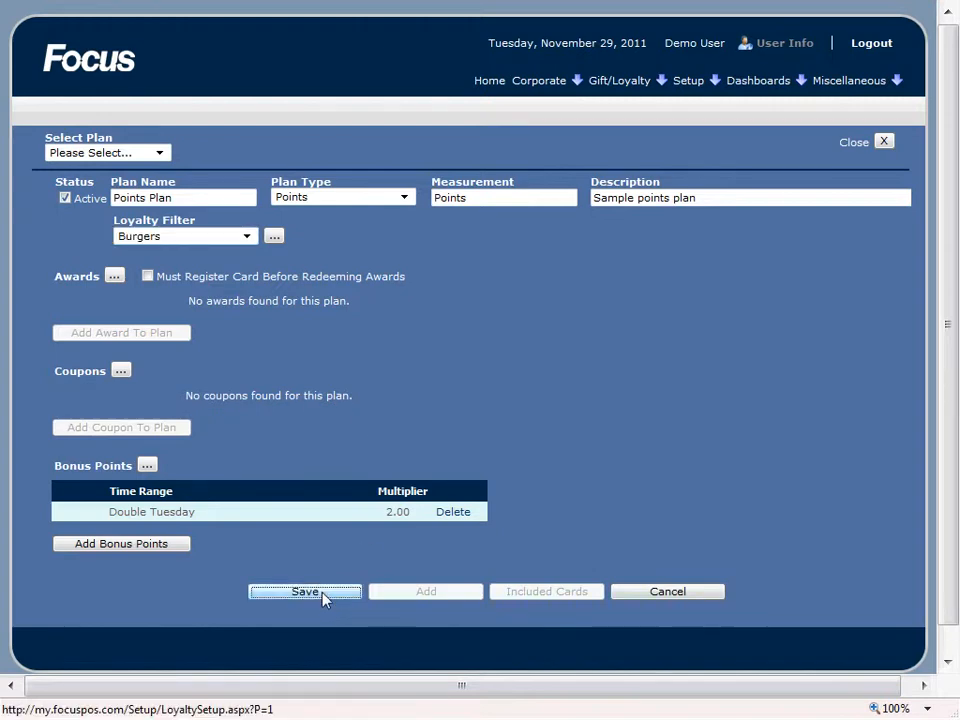
# Save the new Points Plan so it is added and selected as current
pyautogui.click(304, 592)
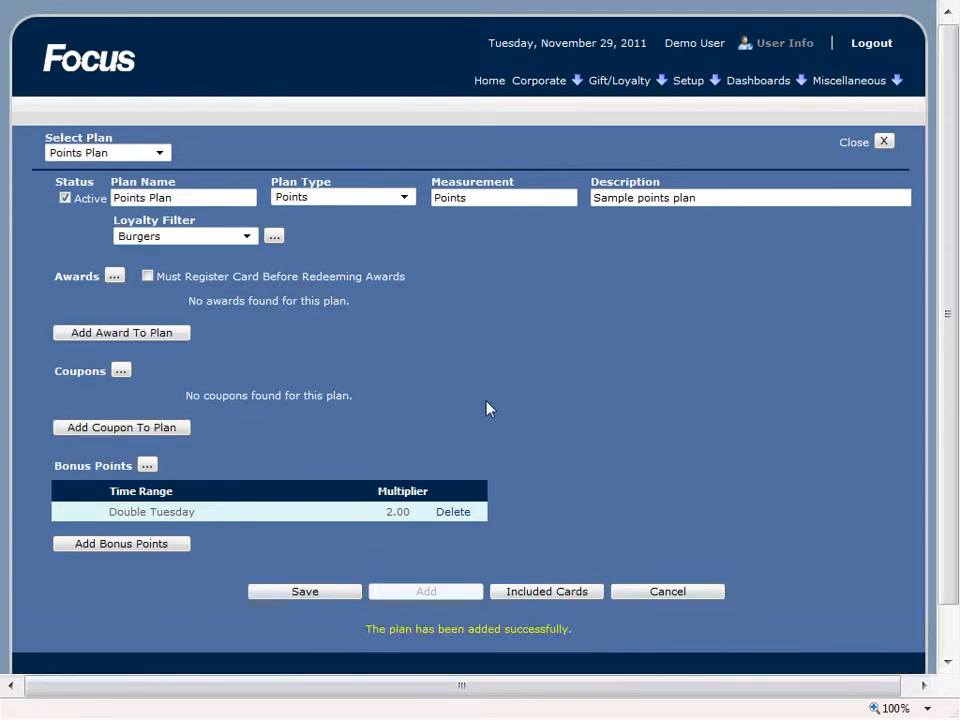
pyautogui.moveTo(528, 332)
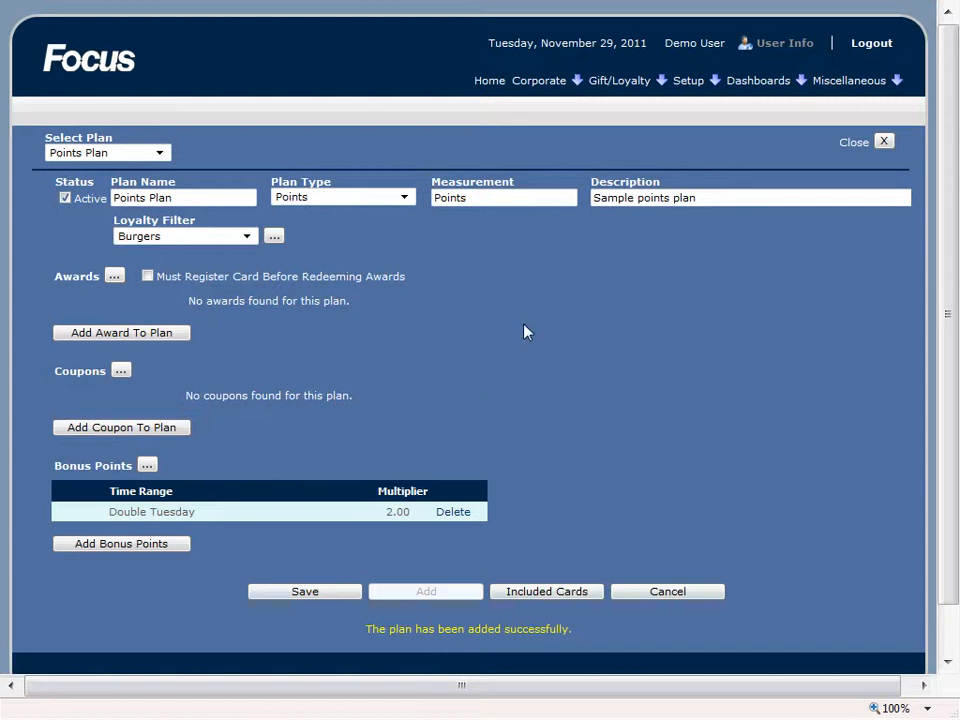
pyautogui.moveTo(512, 336)
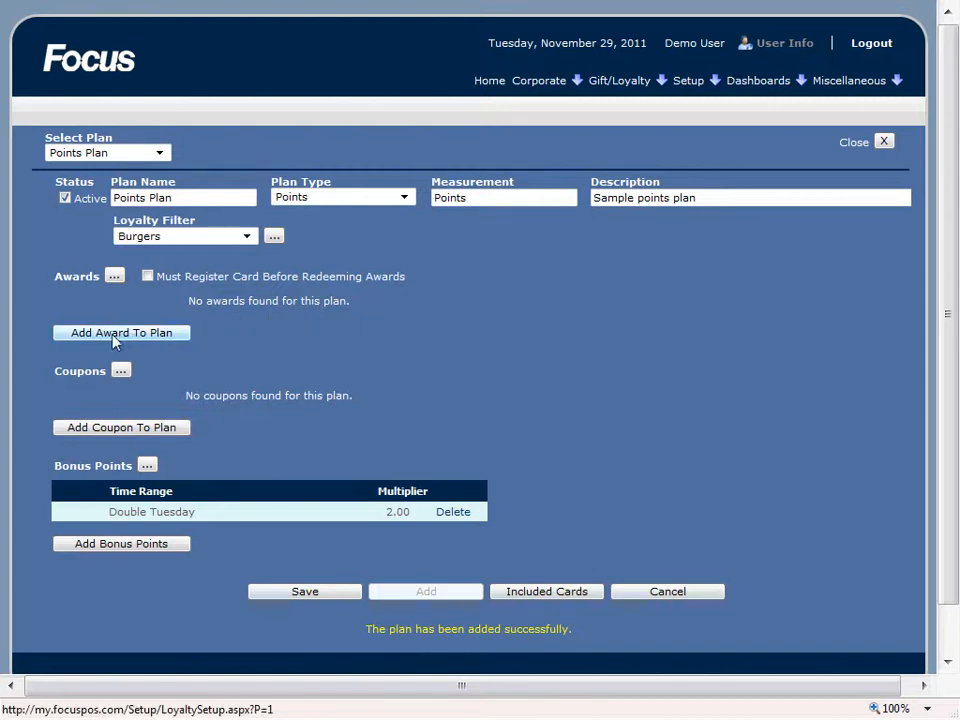
# Add a Free Burger award worth 10 points to the Points Plan
pyautogui.click(120, 332)
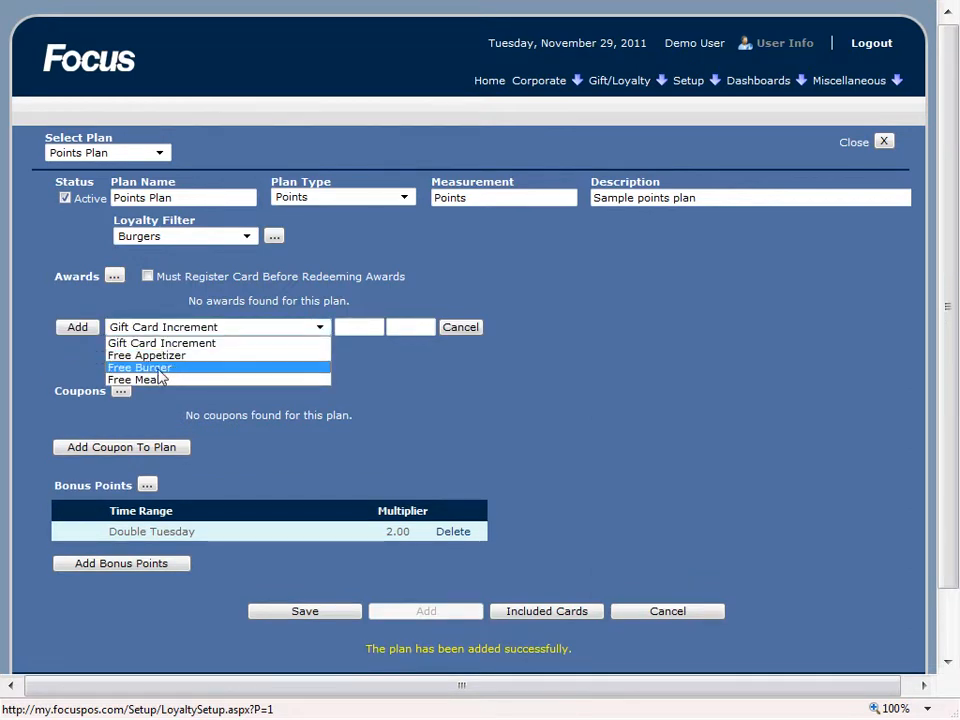
pyautogui.click(140, 368)
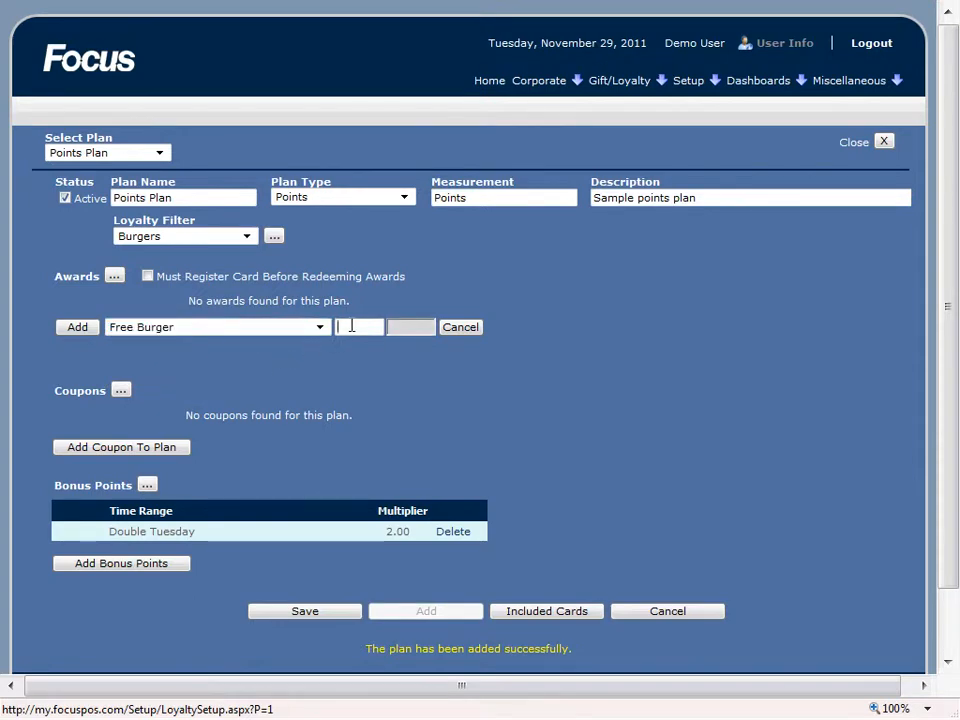
pyautogui.write('10')
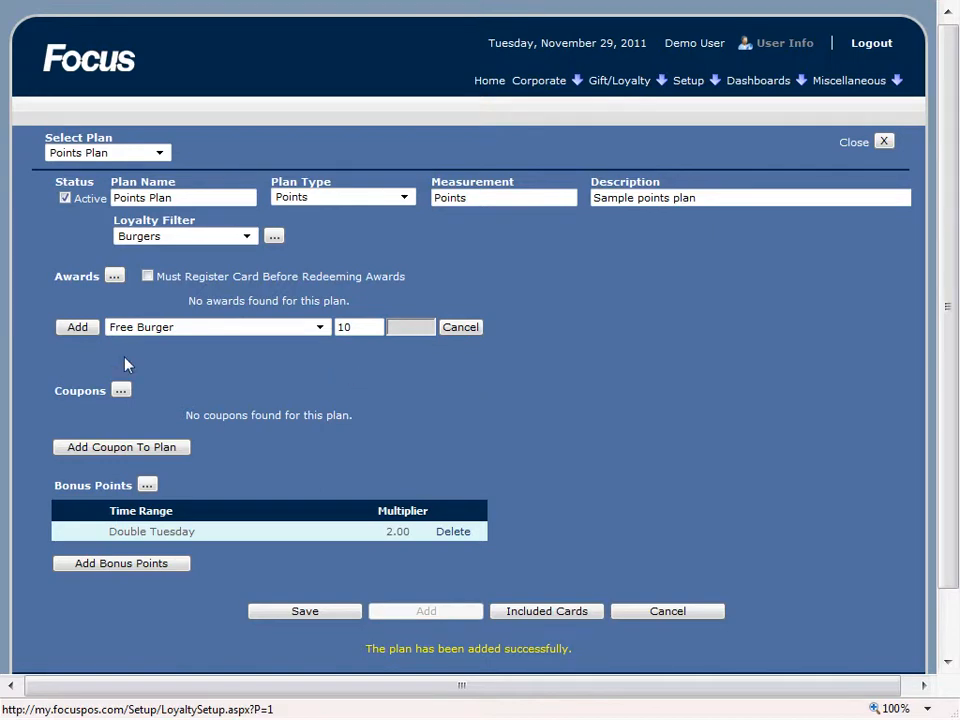
pyautogui.click(76, 328)
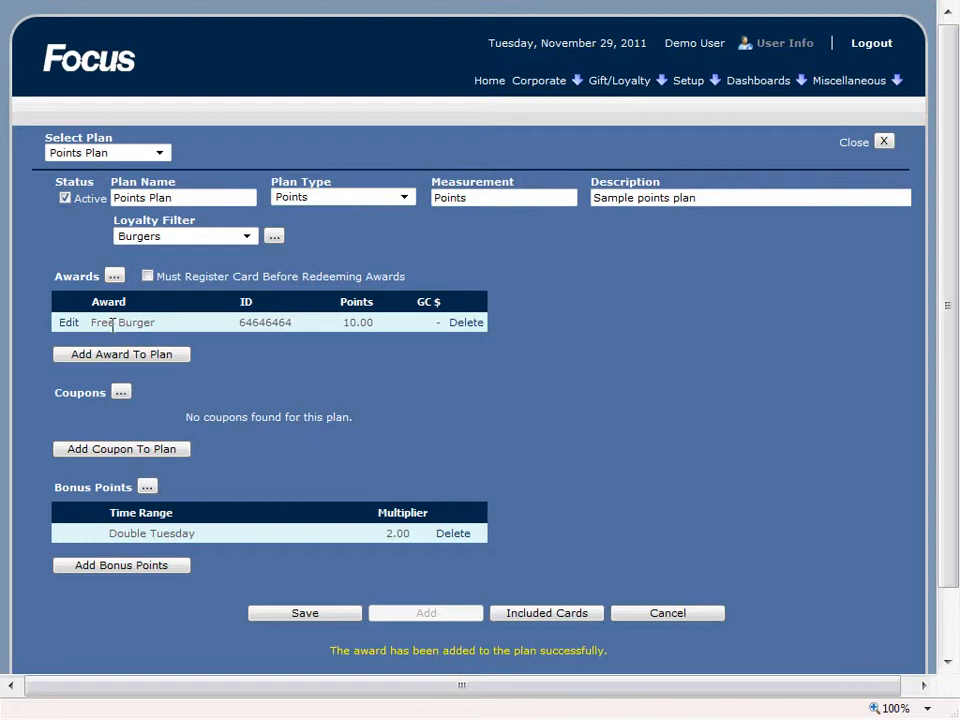
pyautogui.moveTo(168, 332)
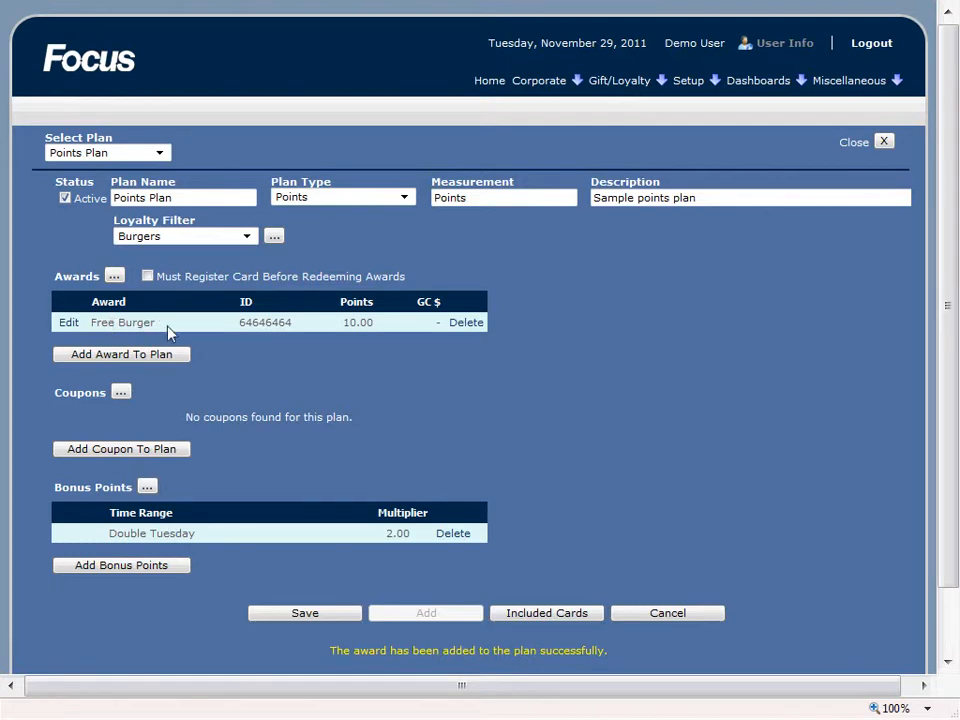